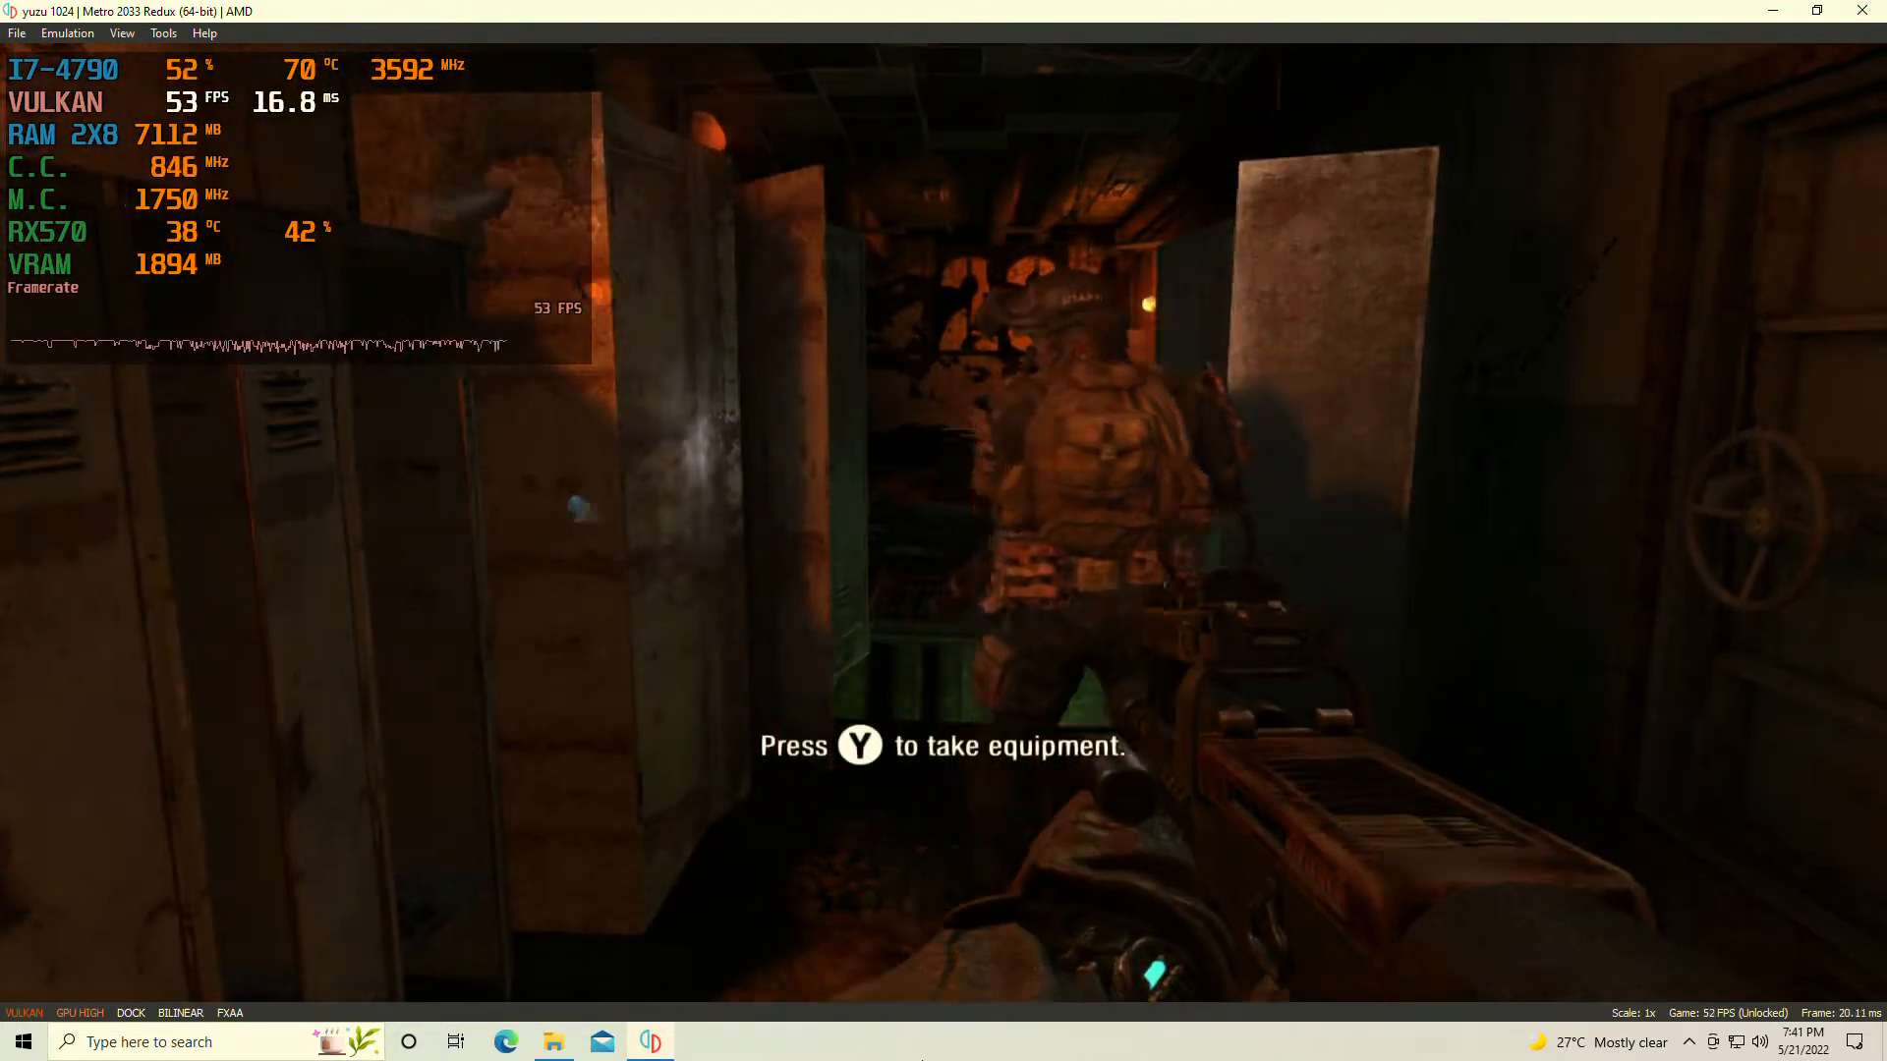
Step: Review the locked CPU accuracy options, then show the Audio settings with volume at 100%
key(y)
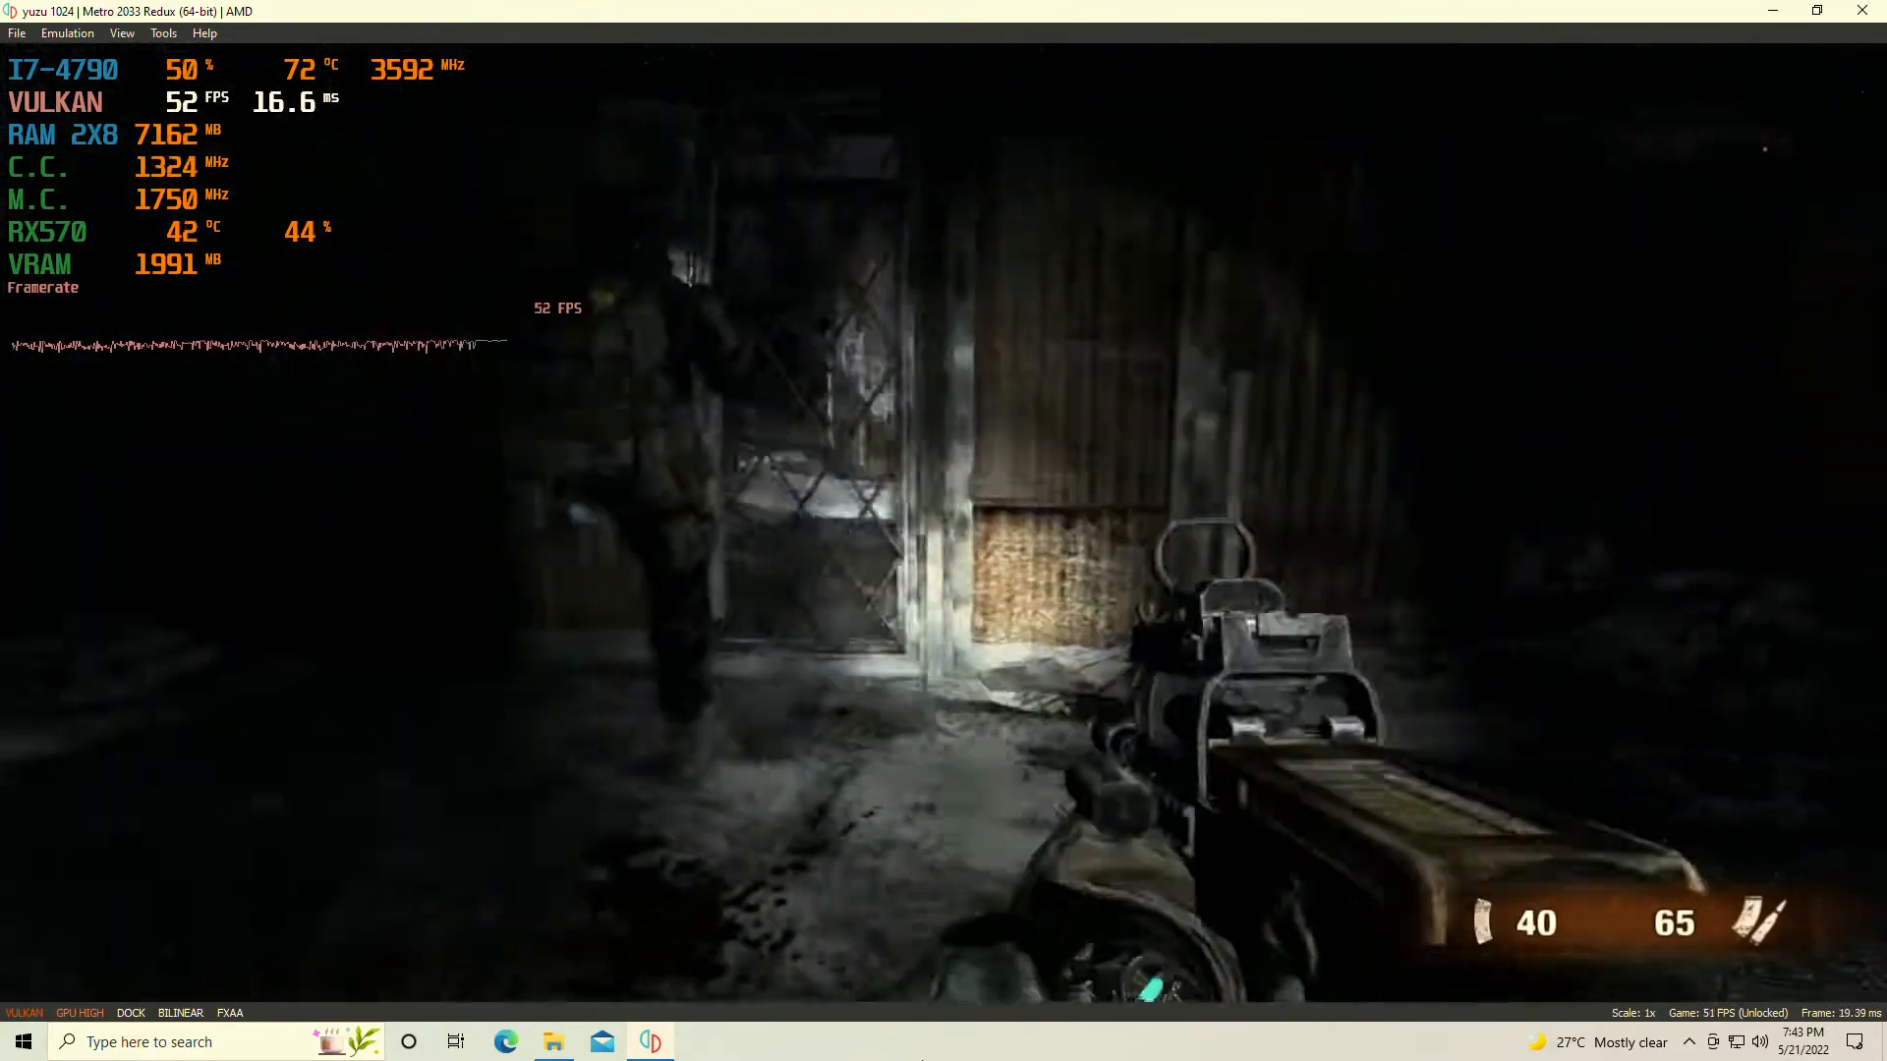
mouse_move(938, 542)
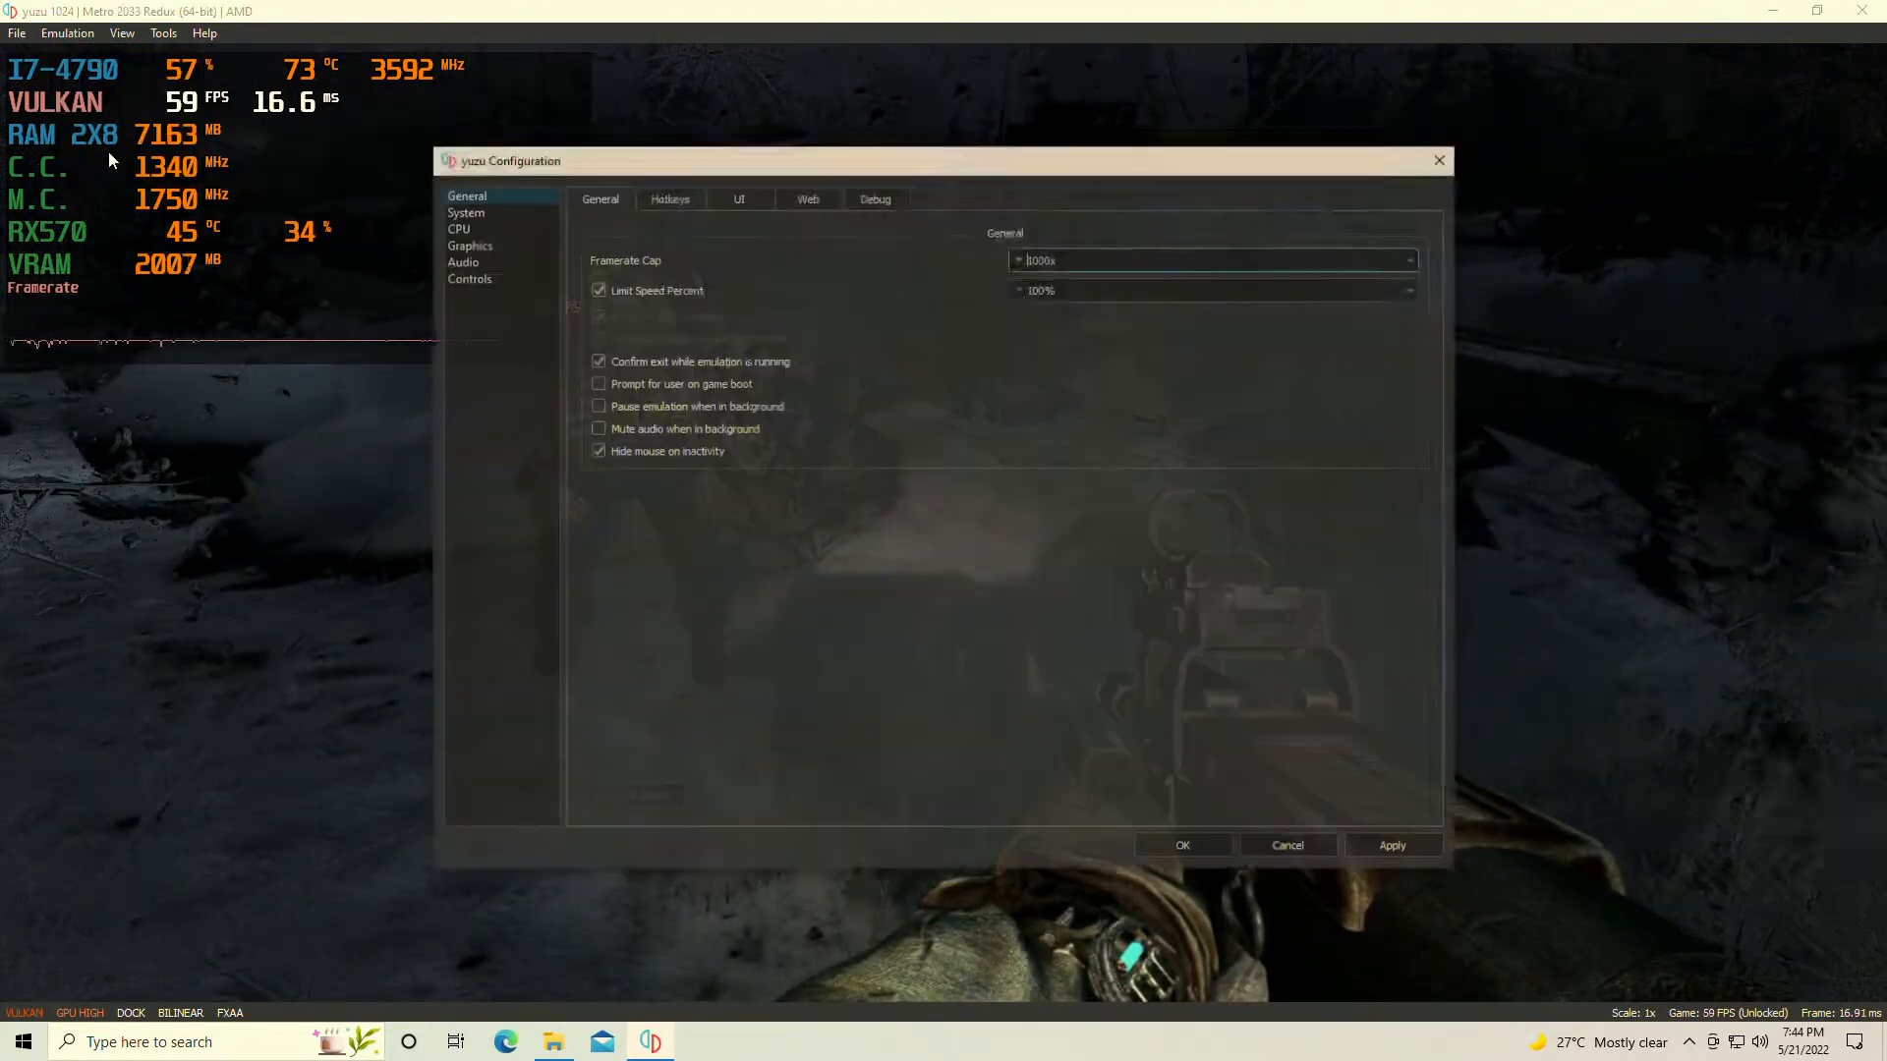
click(455, 226)
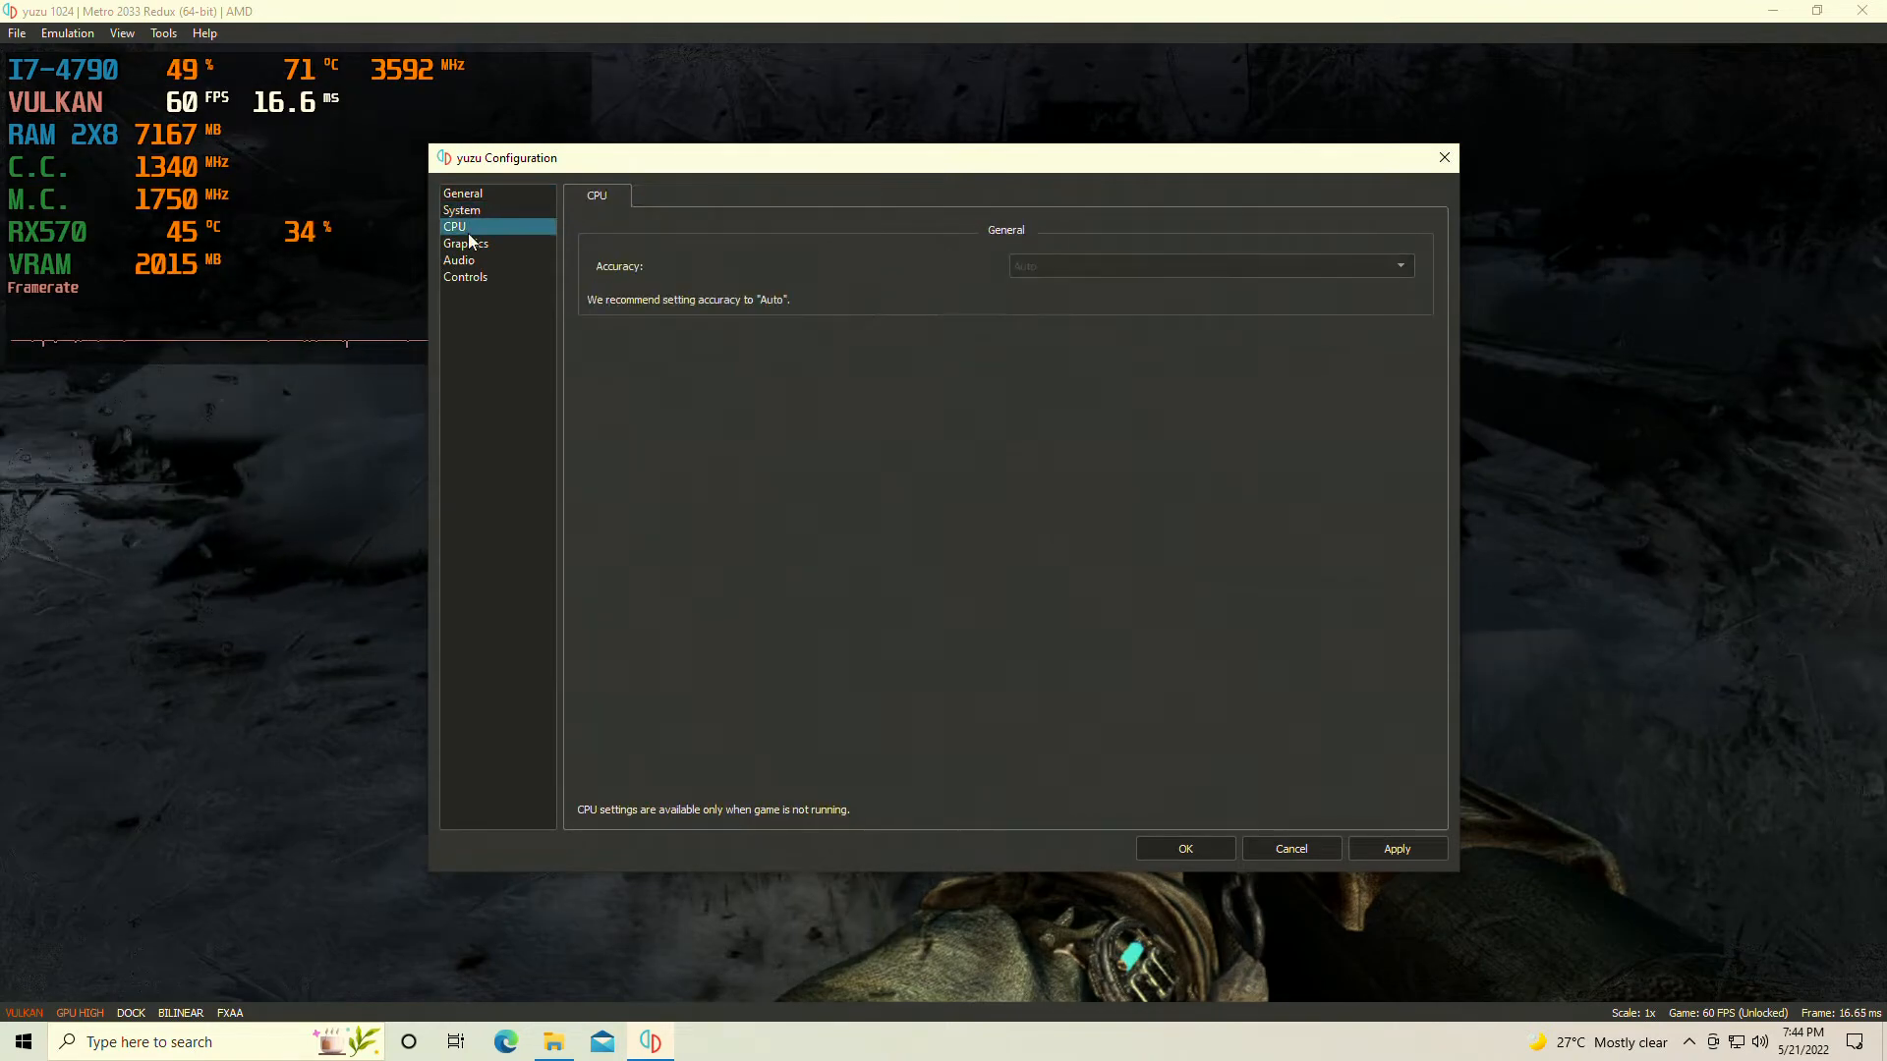
click(459, 259)
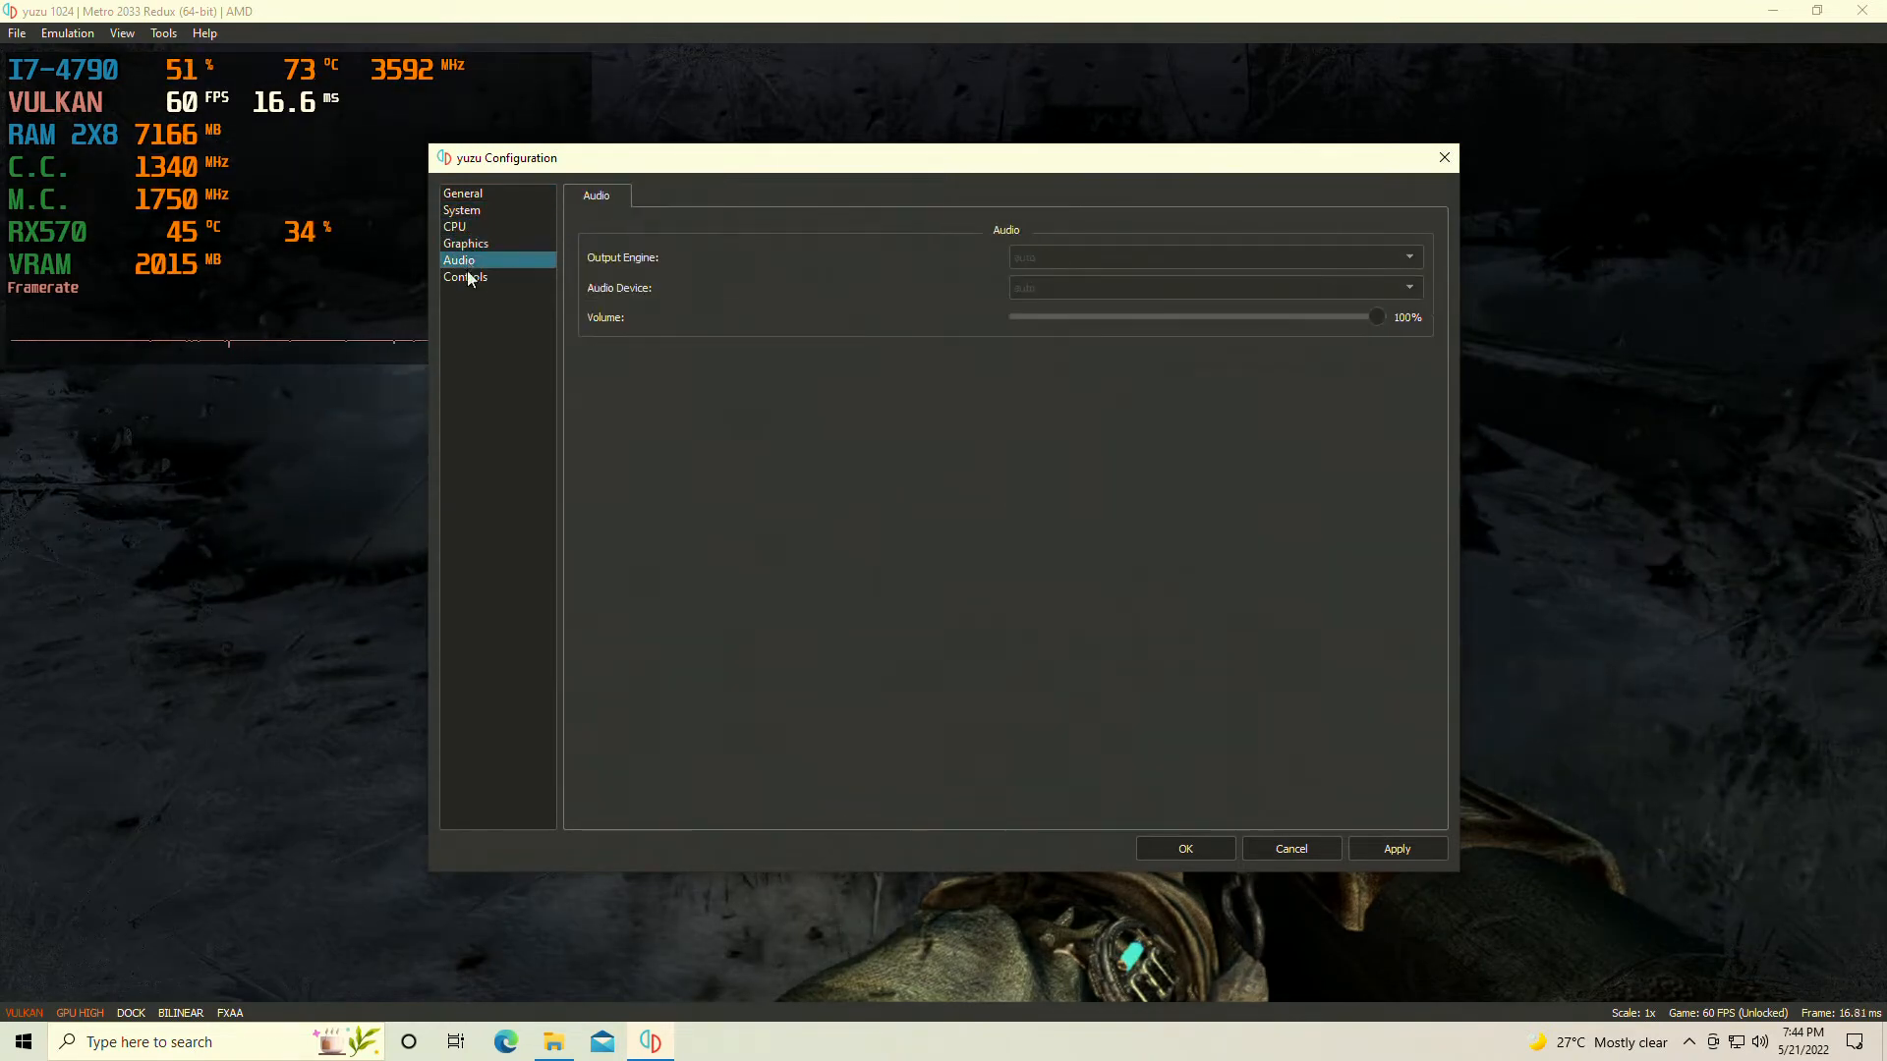